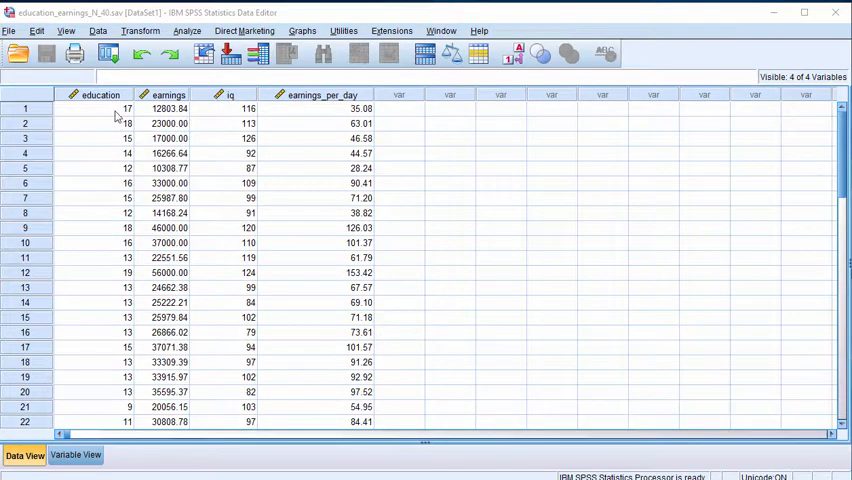
# Start a Reliability Analysis with education and earnings_per_day as its items.
pyautogui.click(99, 108)
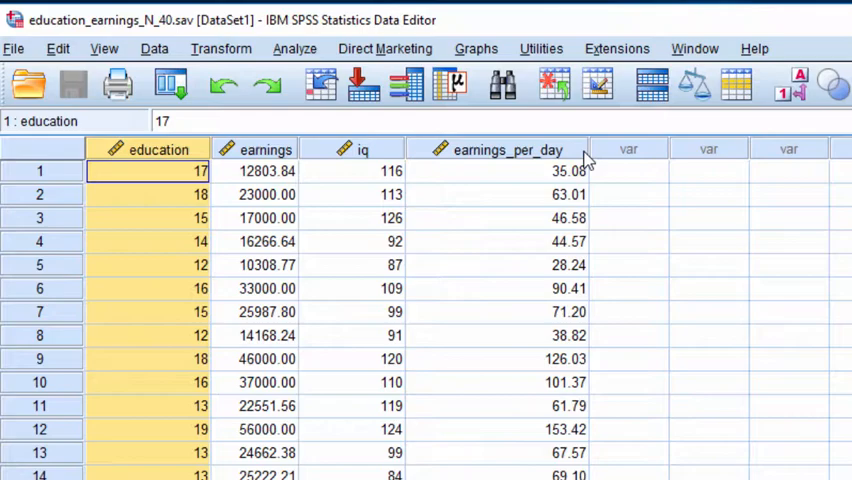
pyautogui.click(294, 48)
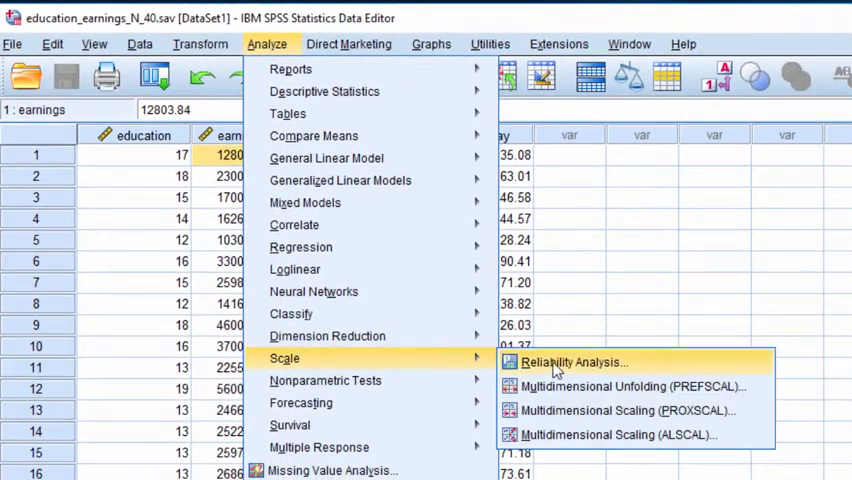
pyautogui.click(573, 362)
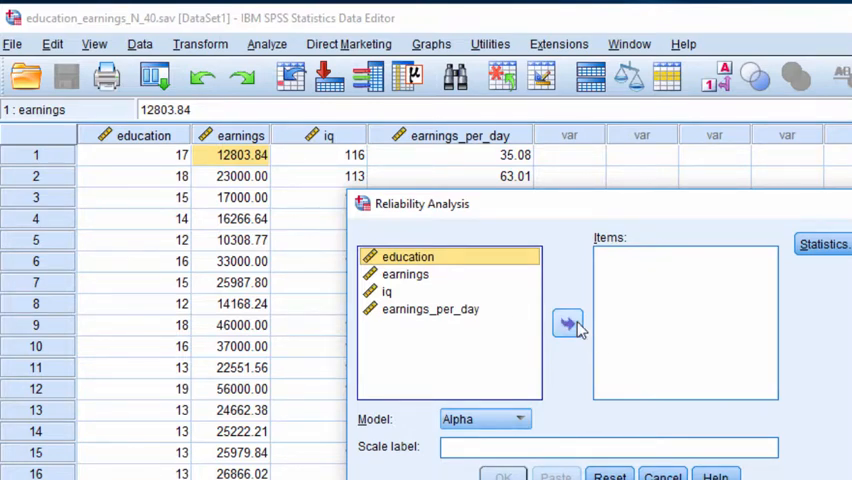
pyautogui.click(568, 322)
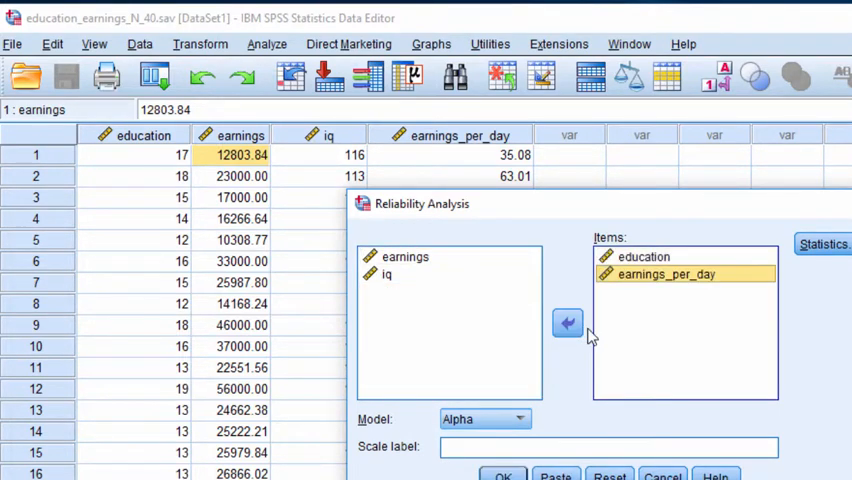
pyautogui.moveTo(645, 265)
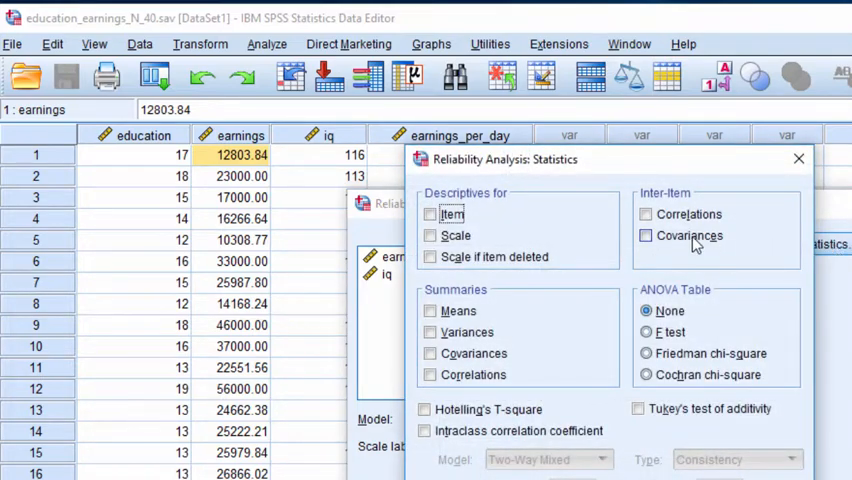
# Tick Inter-Item Covariances in the Statistics options and confirm.
pyautogui.click(646, 235)
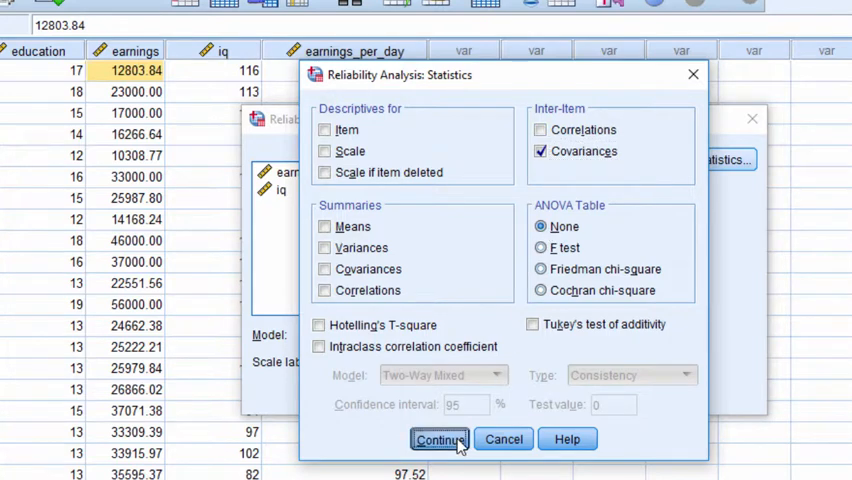
pyautogui.click(439, 439)
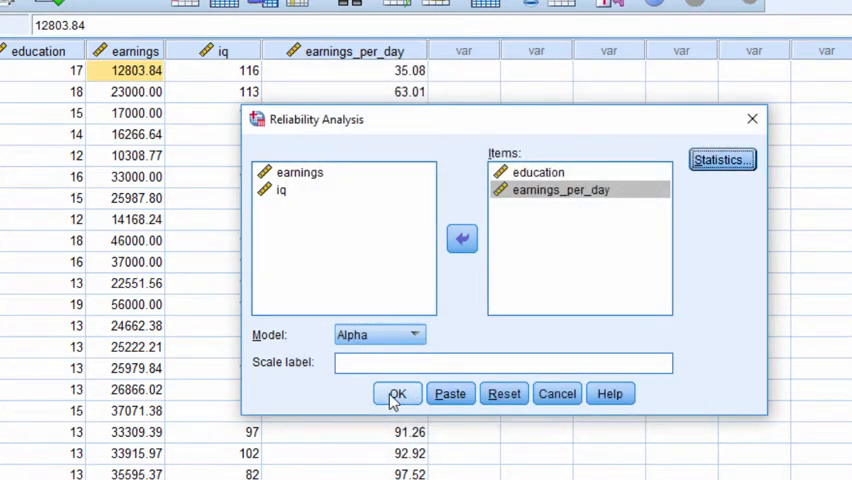
# Run the analysis and select the Inter-Item Covariance Matrix table (covariance 71.490).
pyautogui.click(396, 393)
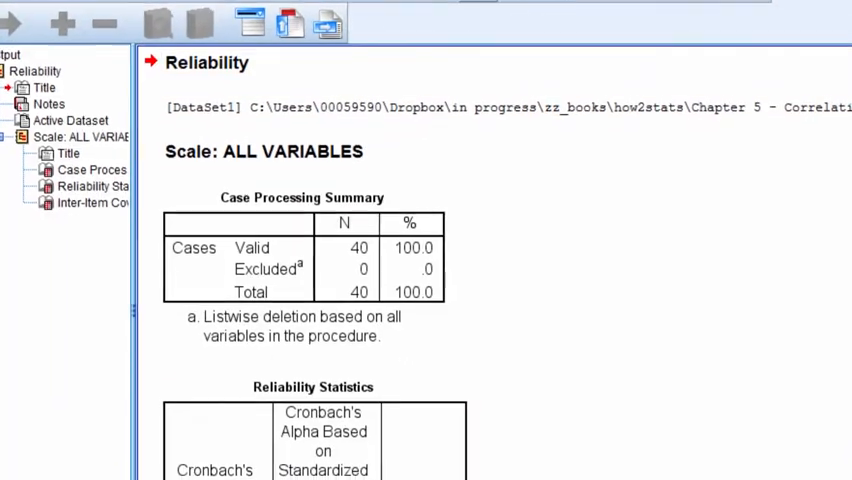
pyautogui.scroll(-3)
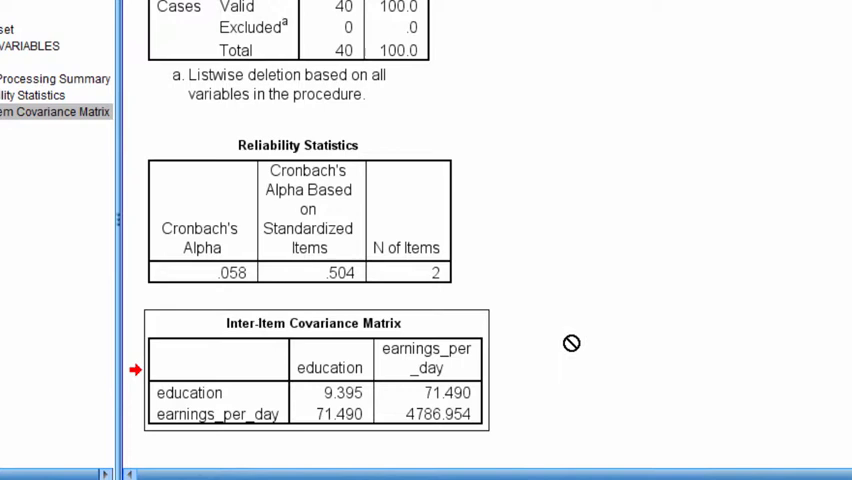
pyautogui.click(32, 95)
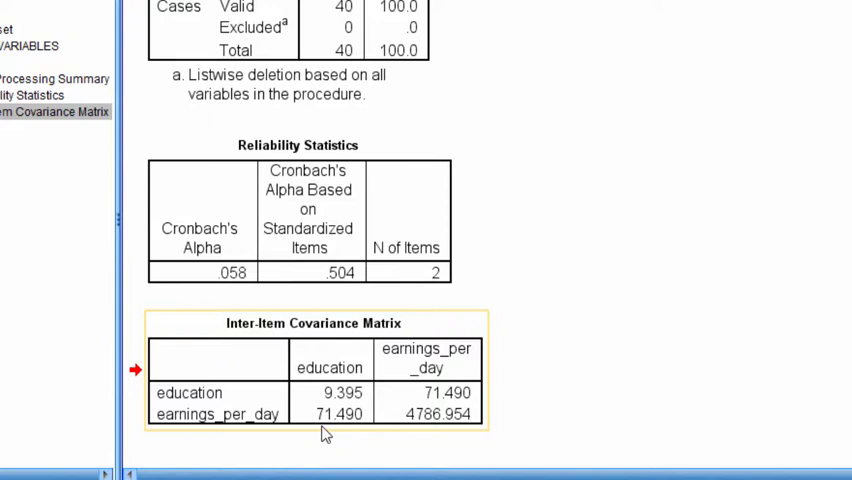
pyautogui.click(30, 94)
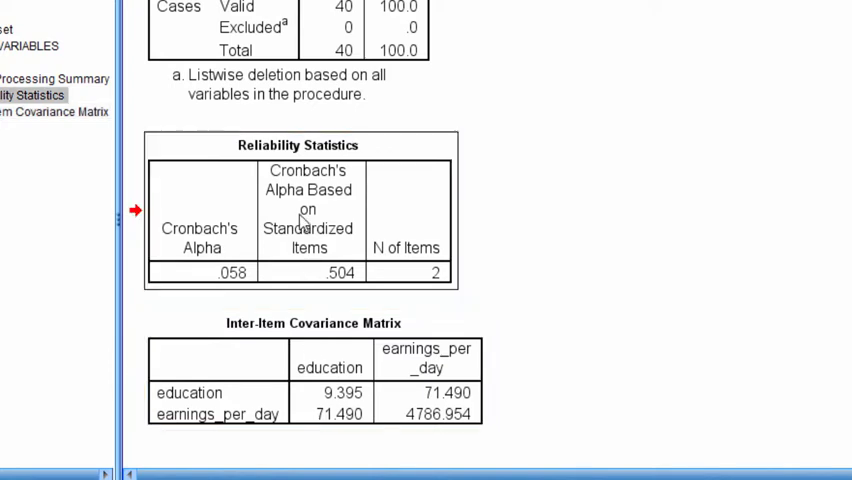
pyautogui.moveTo(481, 172)
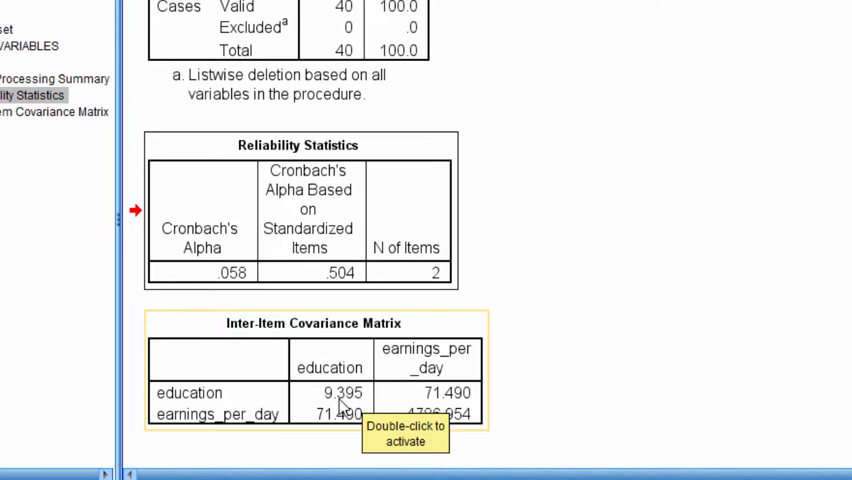
pyautogui.moveTo(598, 418)
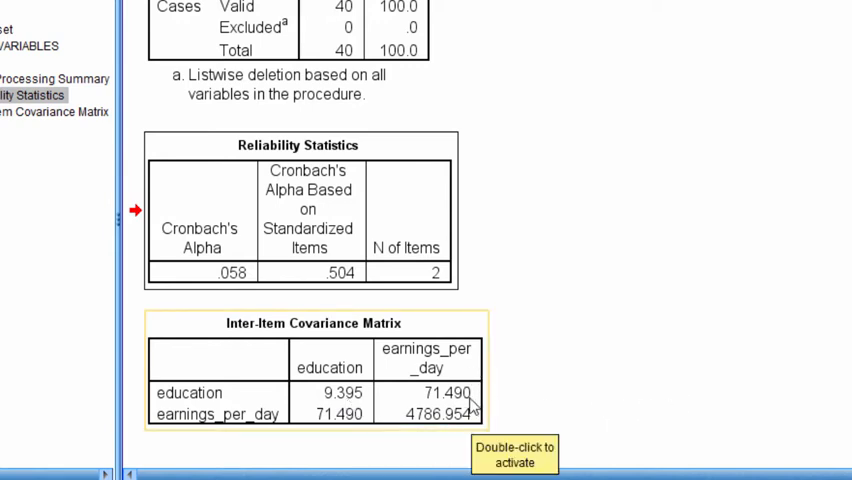
pyautogui.moveTo(425, 425)
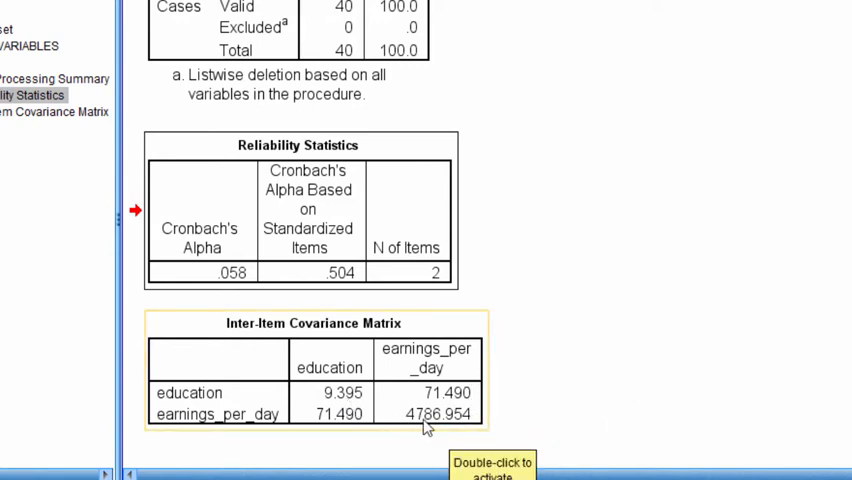
pyautogui.moveTo(443, 425)
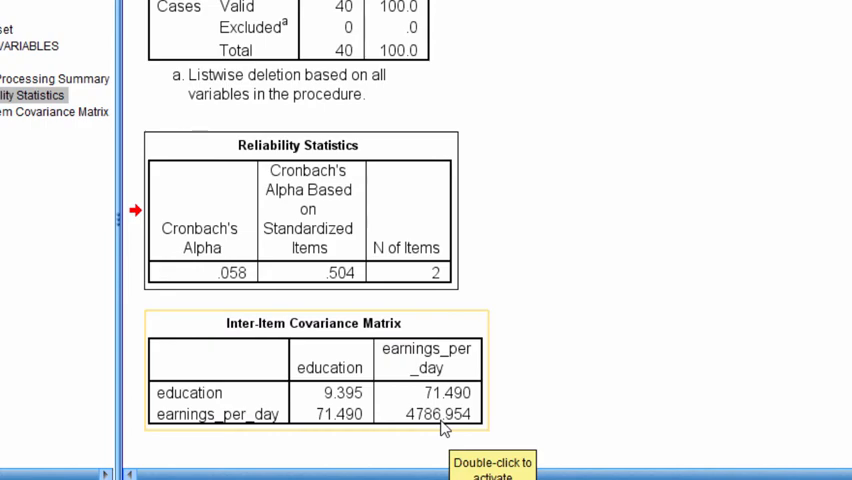